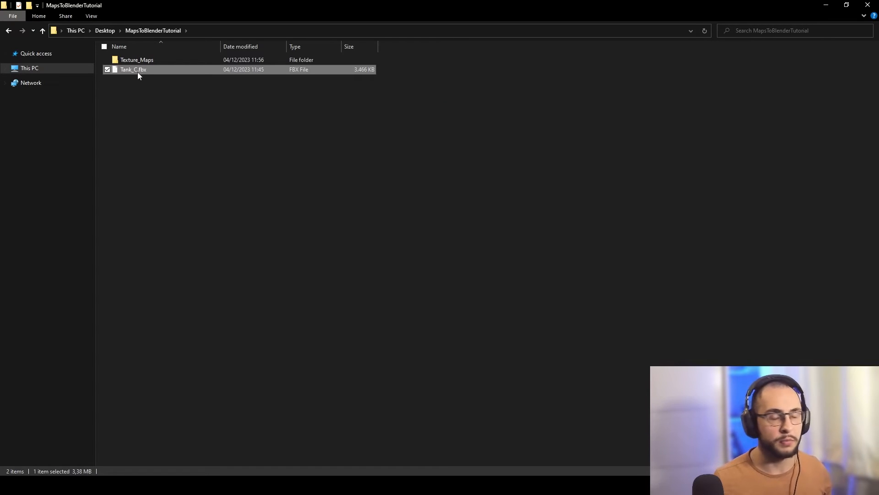
Browse into the Texture_Maps folder to view the tank's exported PNG maps.
click(233, 229)
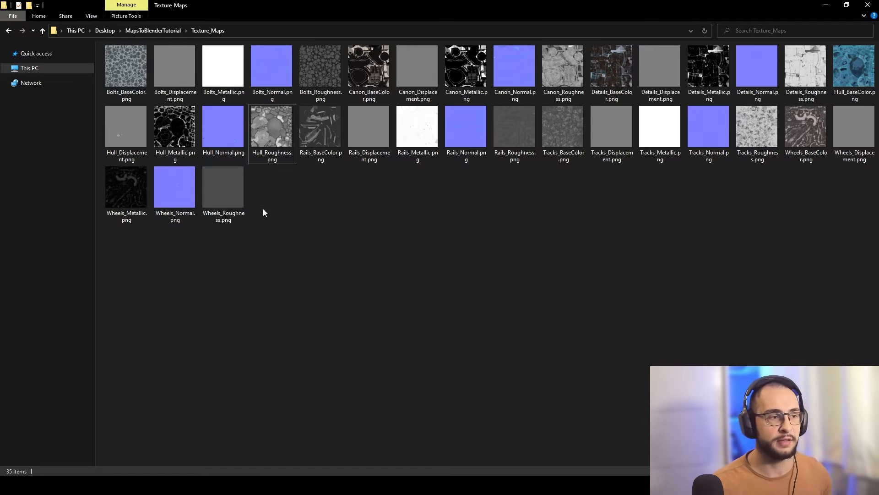
click(272, 130)
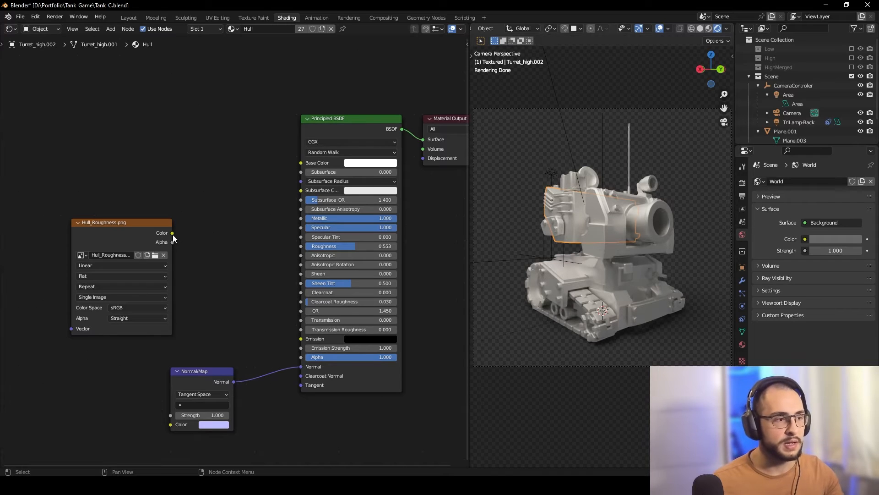
Wire the Hull_Roughness image's Color output into the Principled BSDF Roughness input.
drag(172, 232, 300, 248)
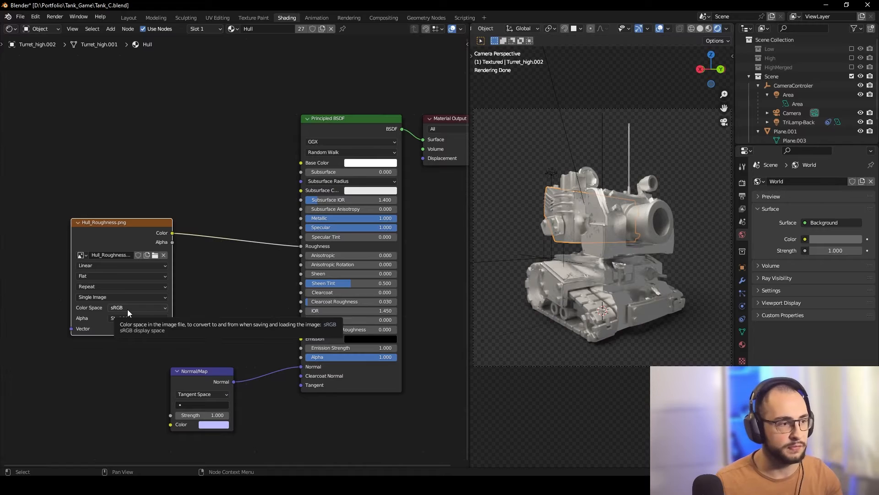
click(137, 307)
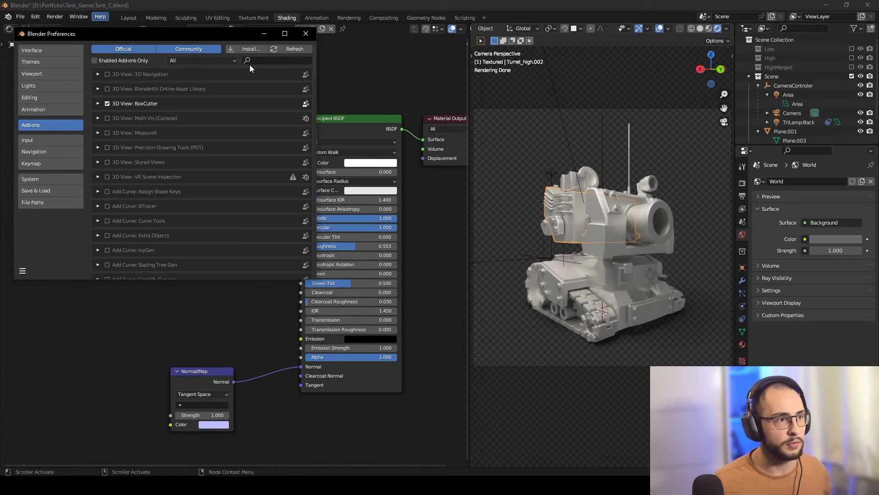
Filter the Add-ons list by 'node' and confirm Node Wrangler is enabled.
text(node)
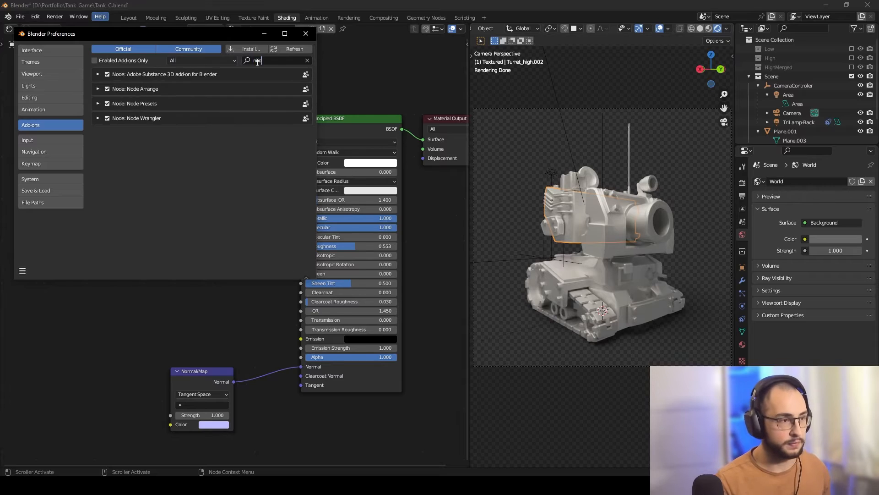
click(305, 33)
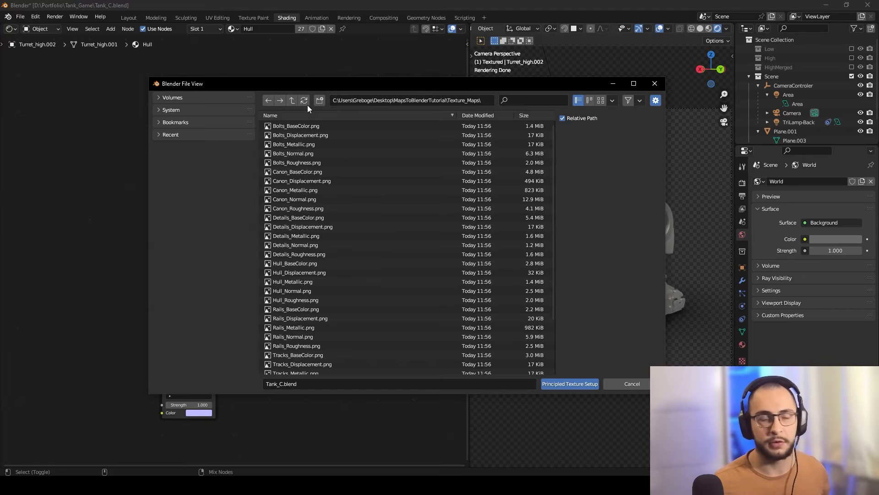
Select the five Hull_ maps and run Principled Texture Setup to wire them into the BSDF.
click(295, 262)
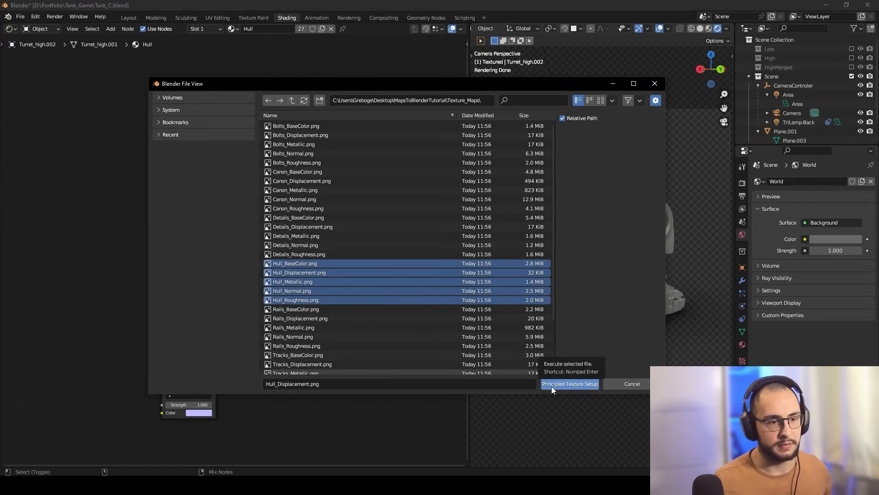
mouse_move(560, 389)
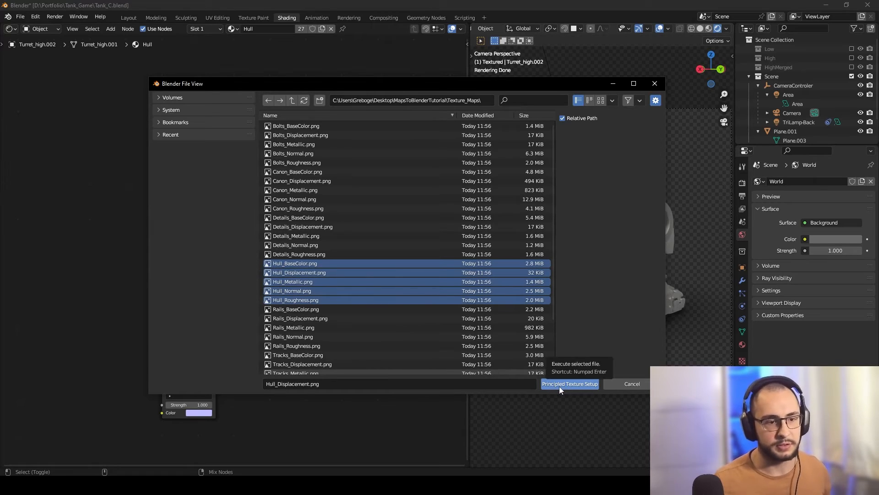
click(569, 383)
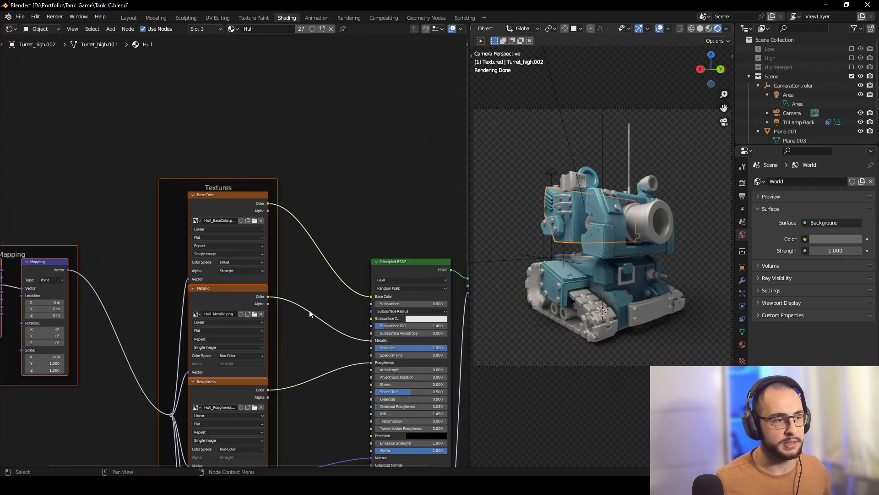
Switch the Shader Editor from the Hull material to the Bolts material.
click(233, 29)
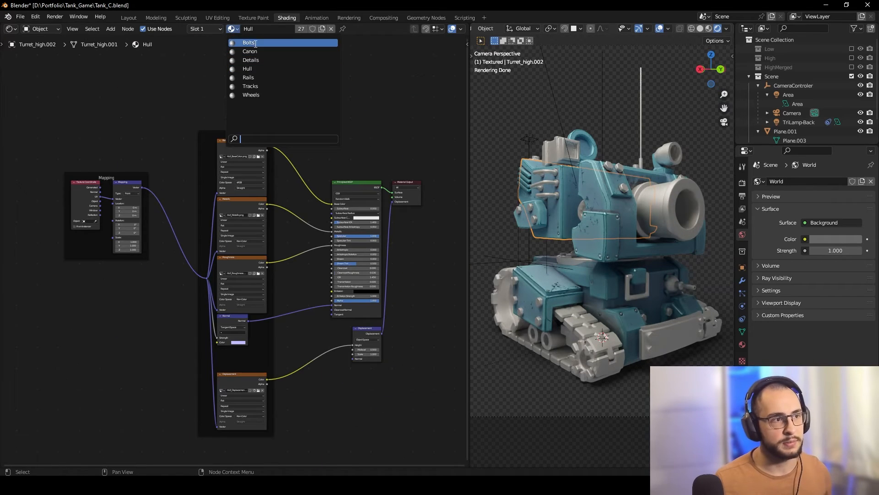
click(249, 43)
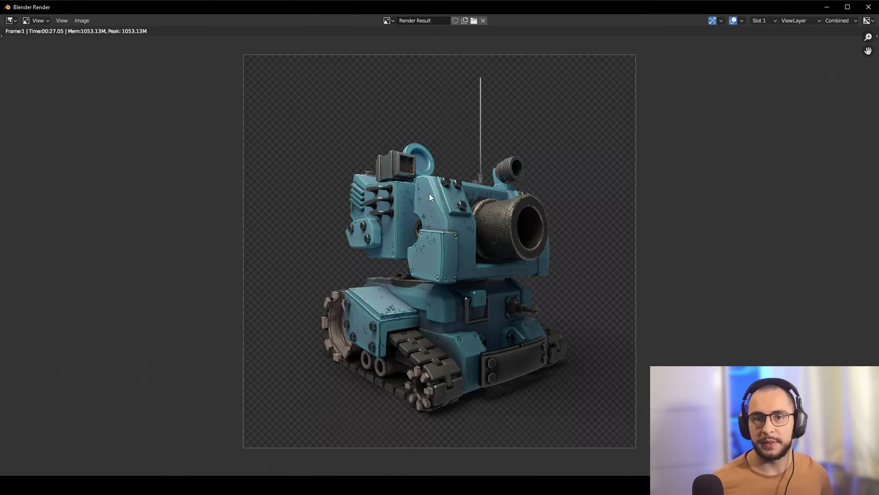
mouse_move(264, 398)
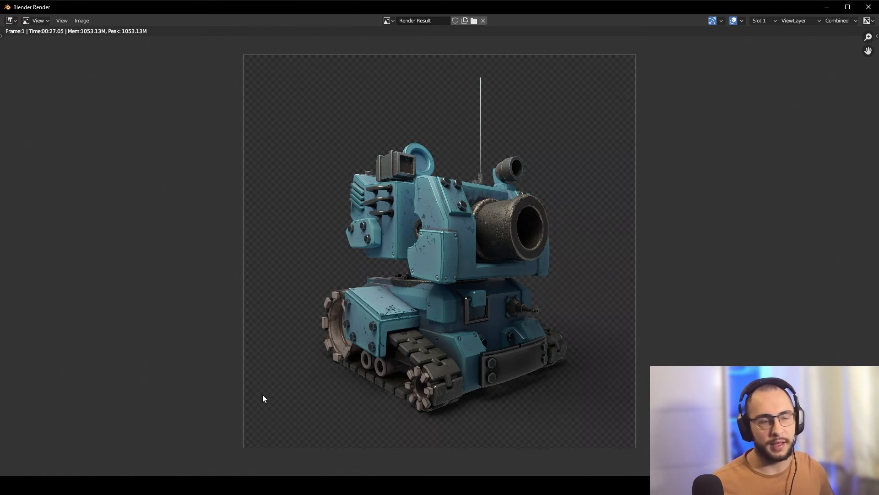